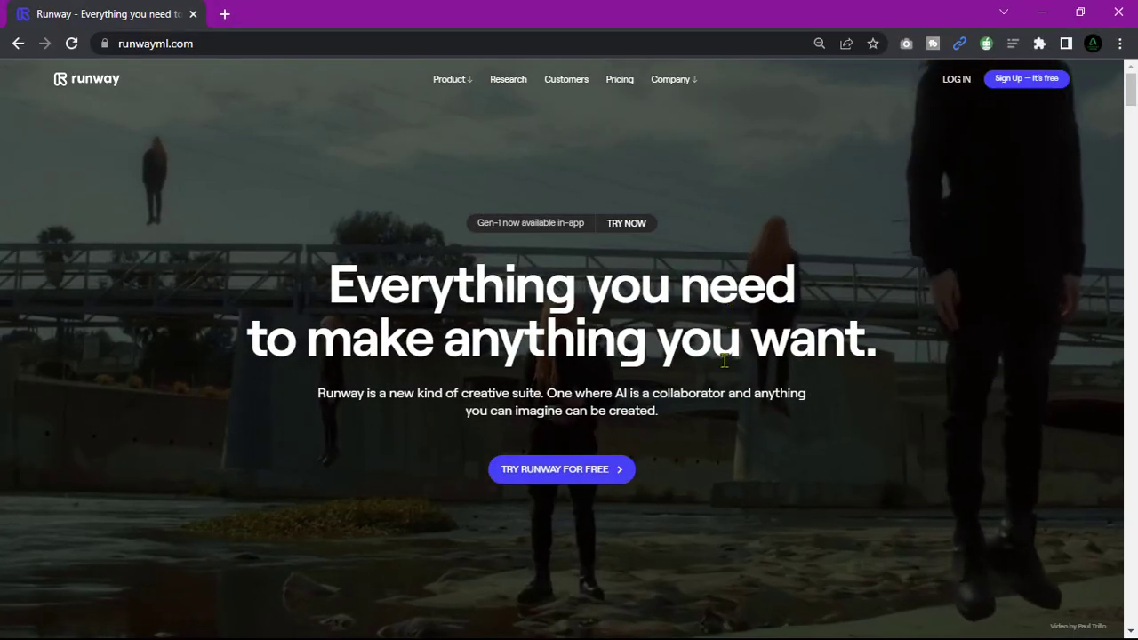
Browse the Runway homepage, then go to the free sign-up page.
scroll("down", 3)
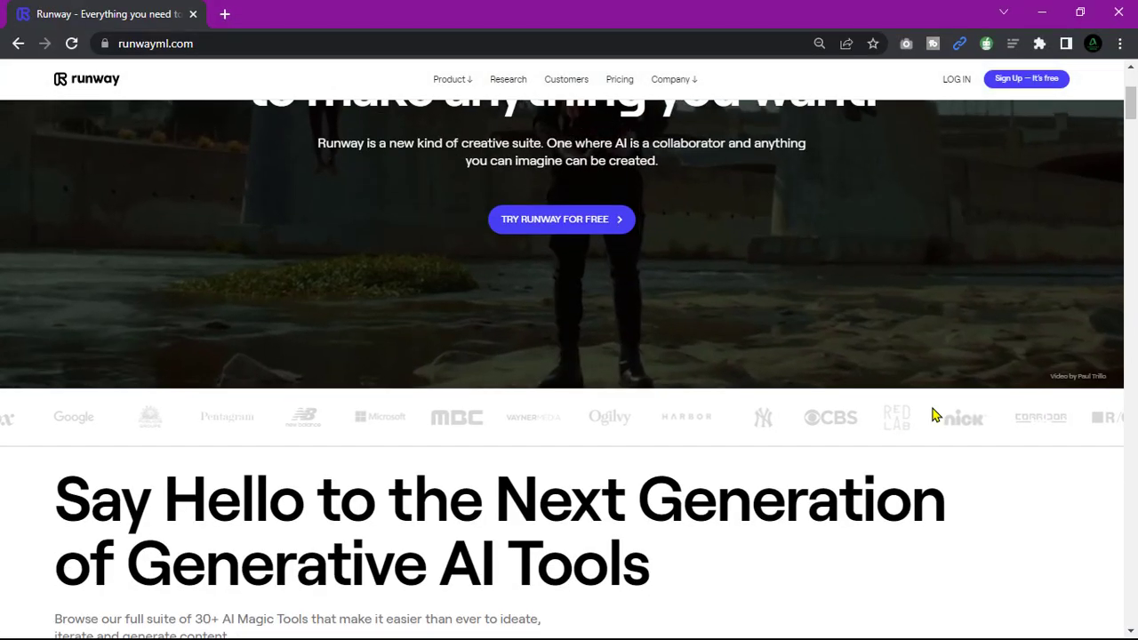
scroll("up", 3)
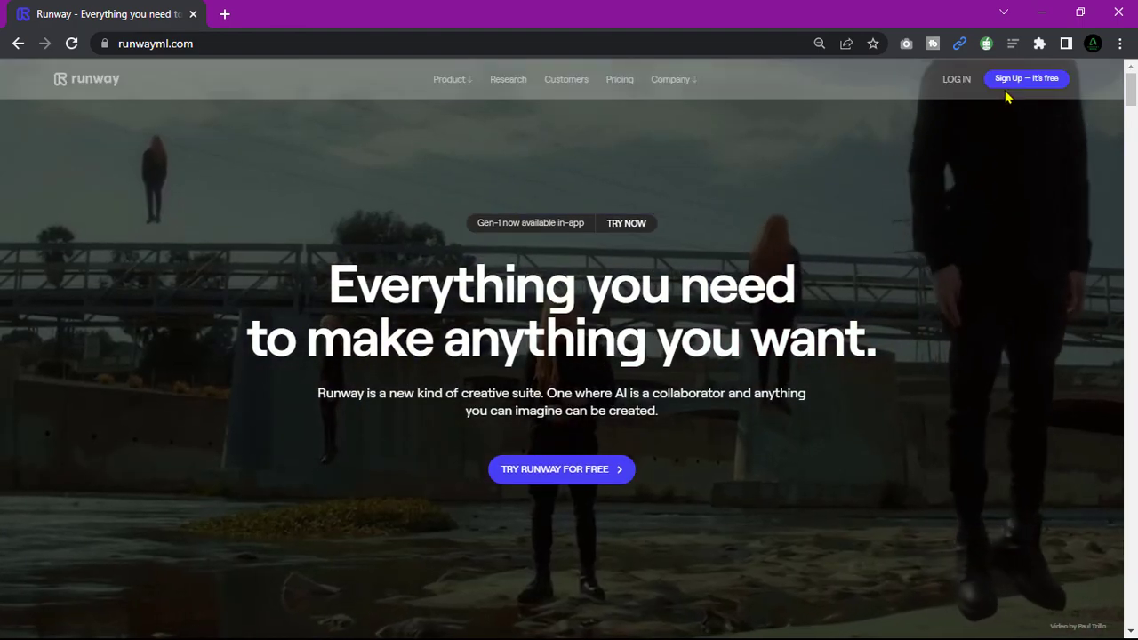
left_click(1026, 78)
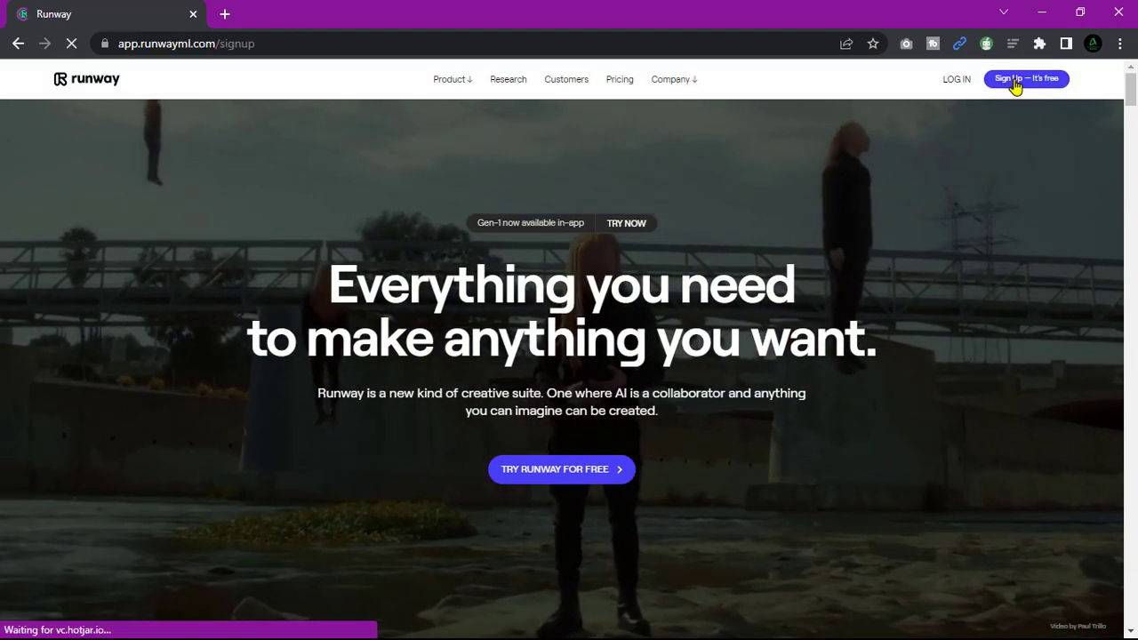
Launch the Motion Tracking tool from the AI Magic Tools list.
left_click(1025, 78)
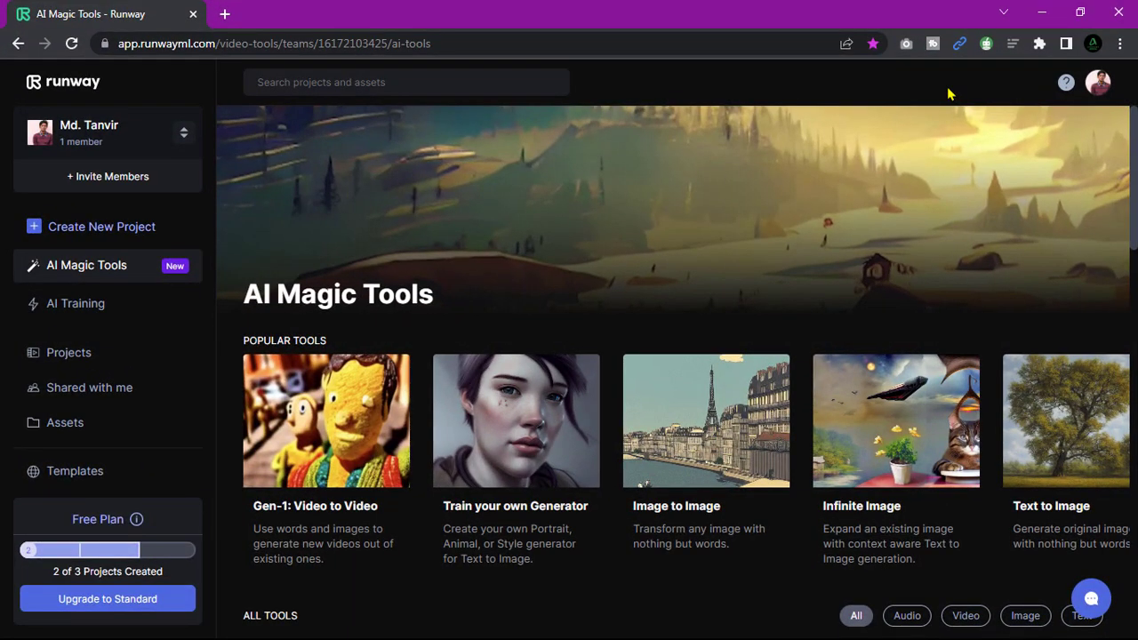
scroll("down", 3)
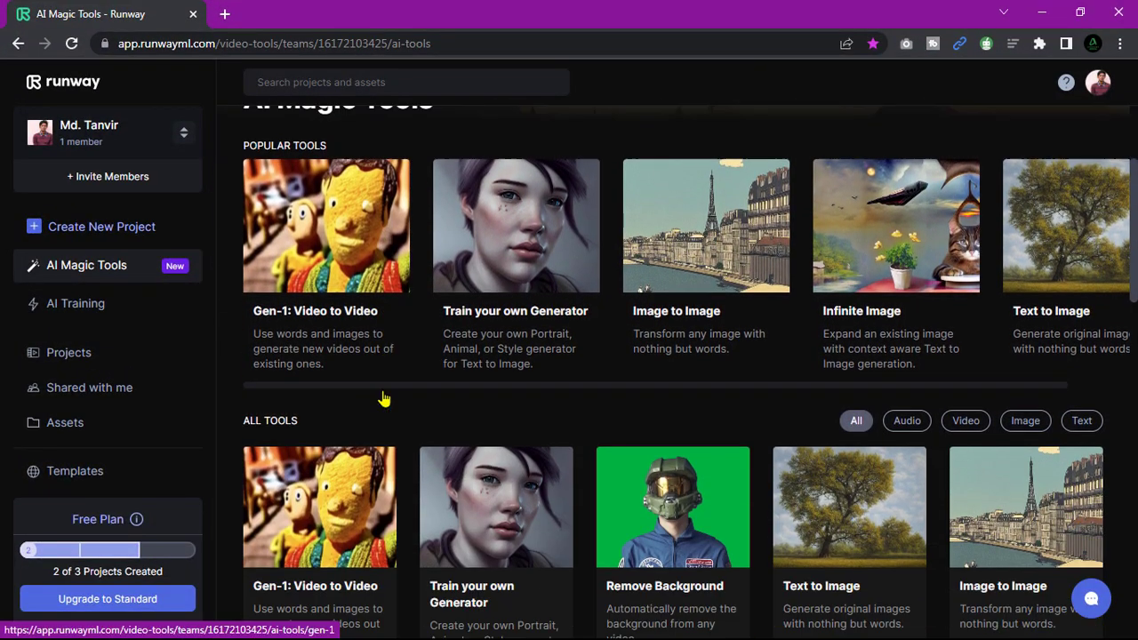
scroll("down", 3)
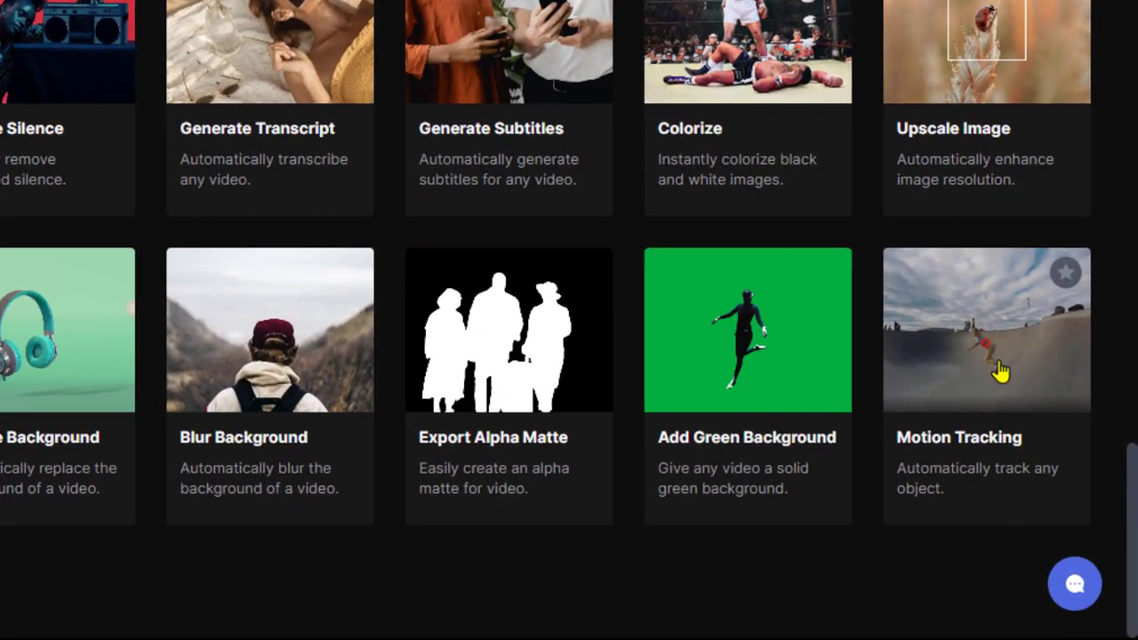
left_click(986, 330)
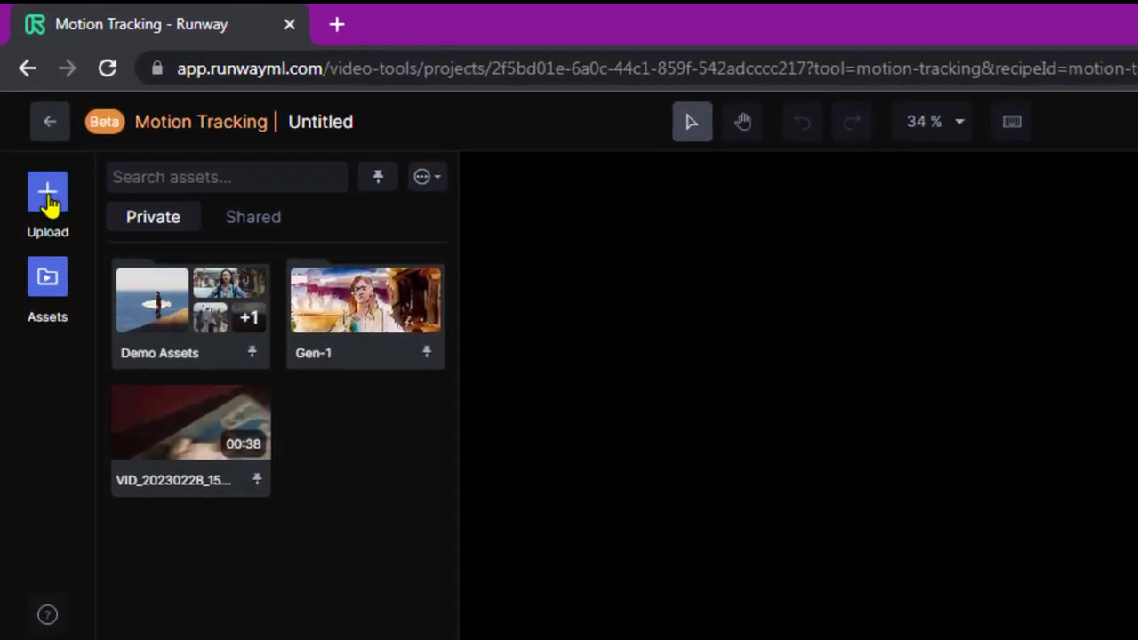
Upload production ID_4596316.mp4 from the STORY Footage folder.
left_click(47, 193)
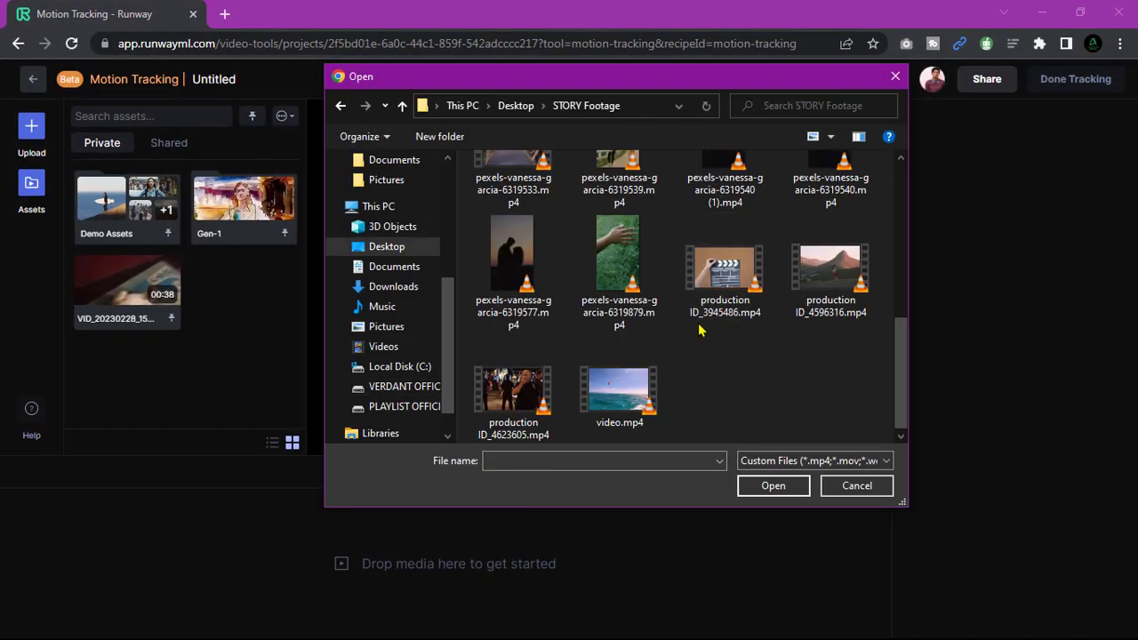
left_click(830, 266)
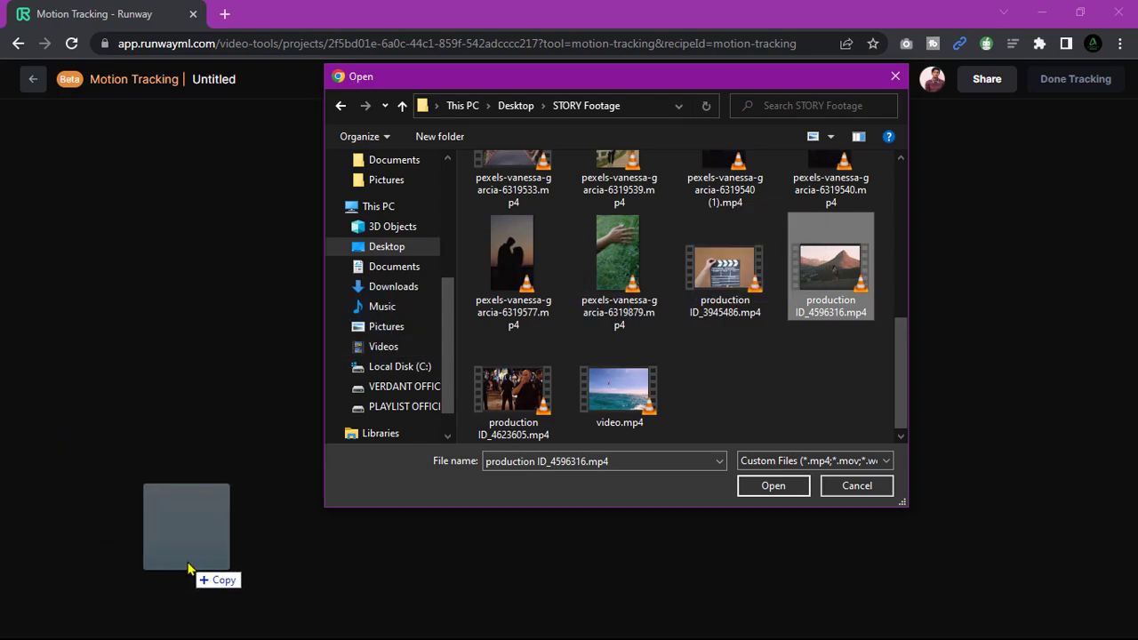
left_click(771, 486)
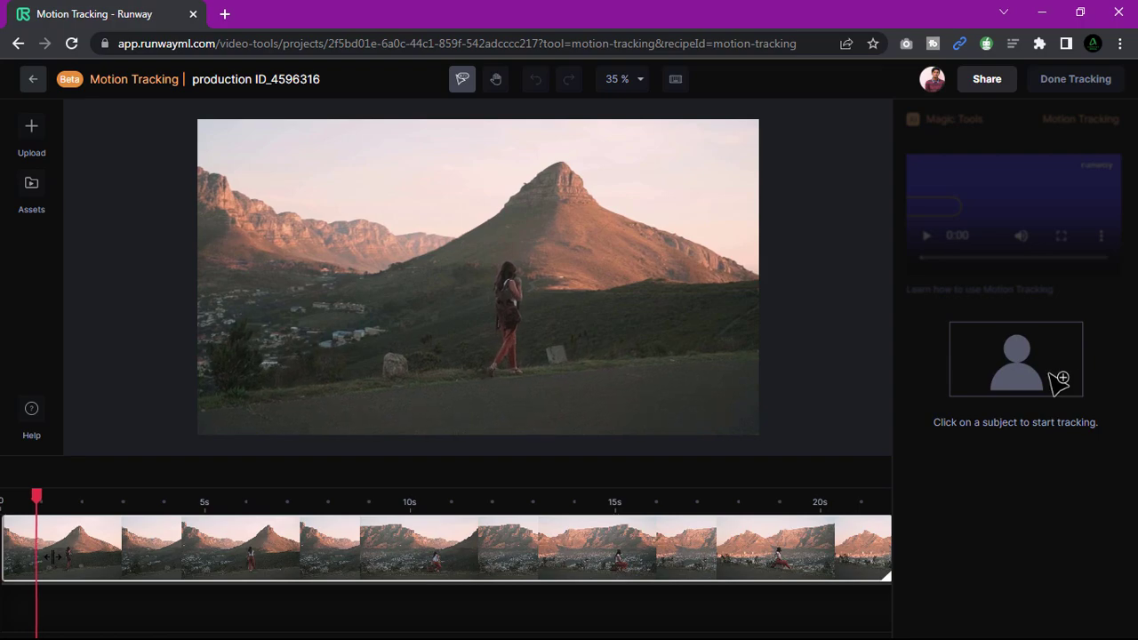
Complete tracking of the walking woman and open the clip in the editor.
left_click(510, 293)
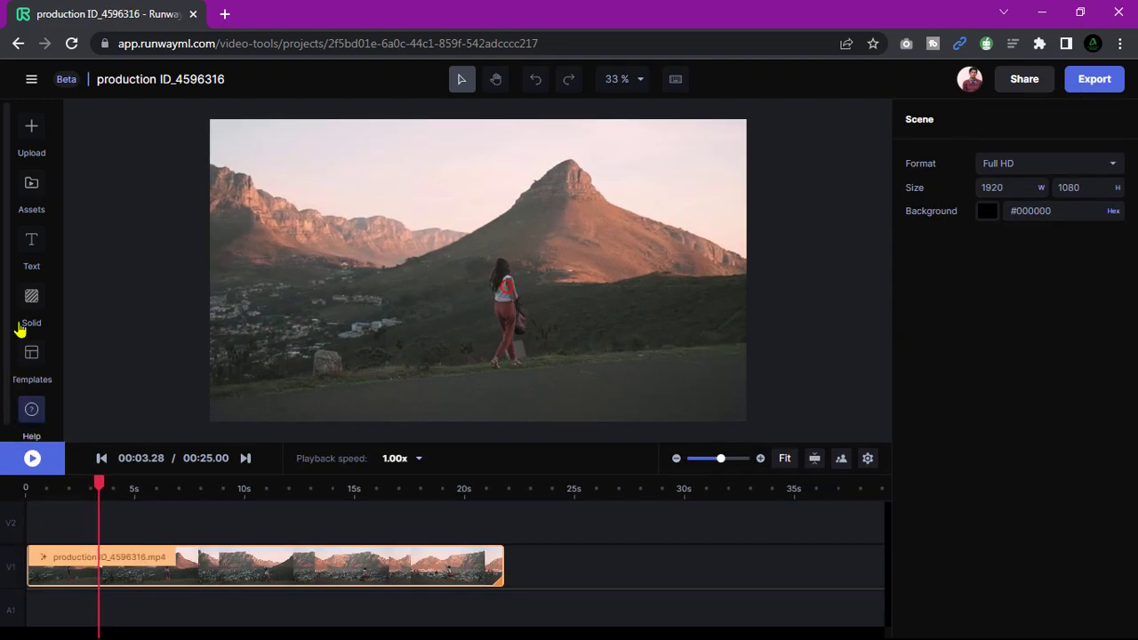
Add a text layer and replace its placeholder with 'SUMMER TRAVEL'.
left_click(32, 240)
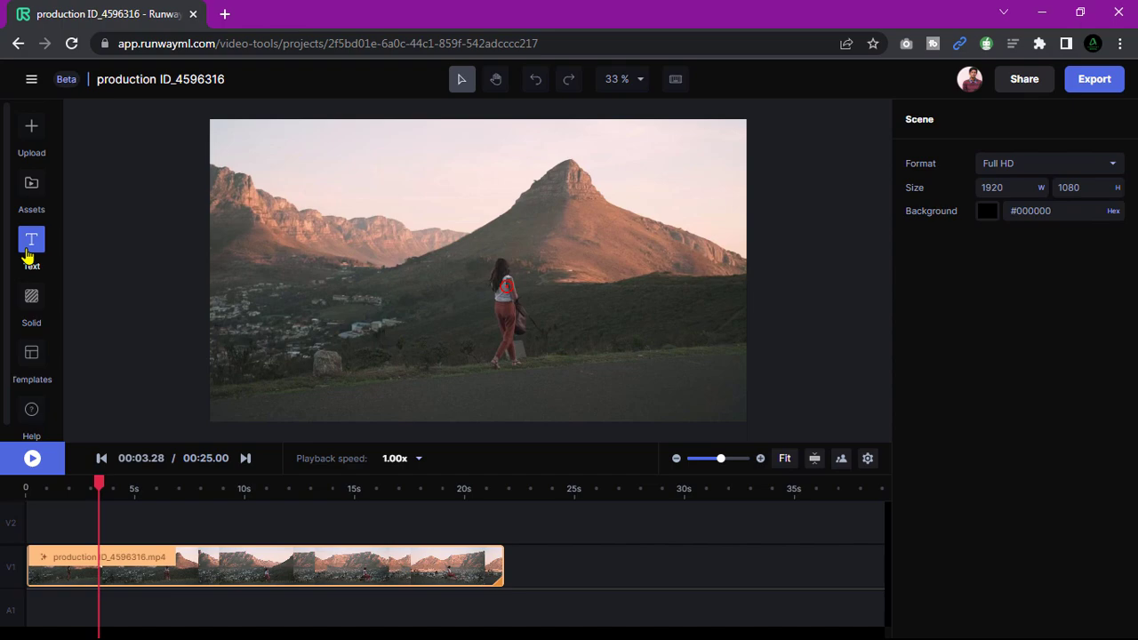
left_click(31, 240)
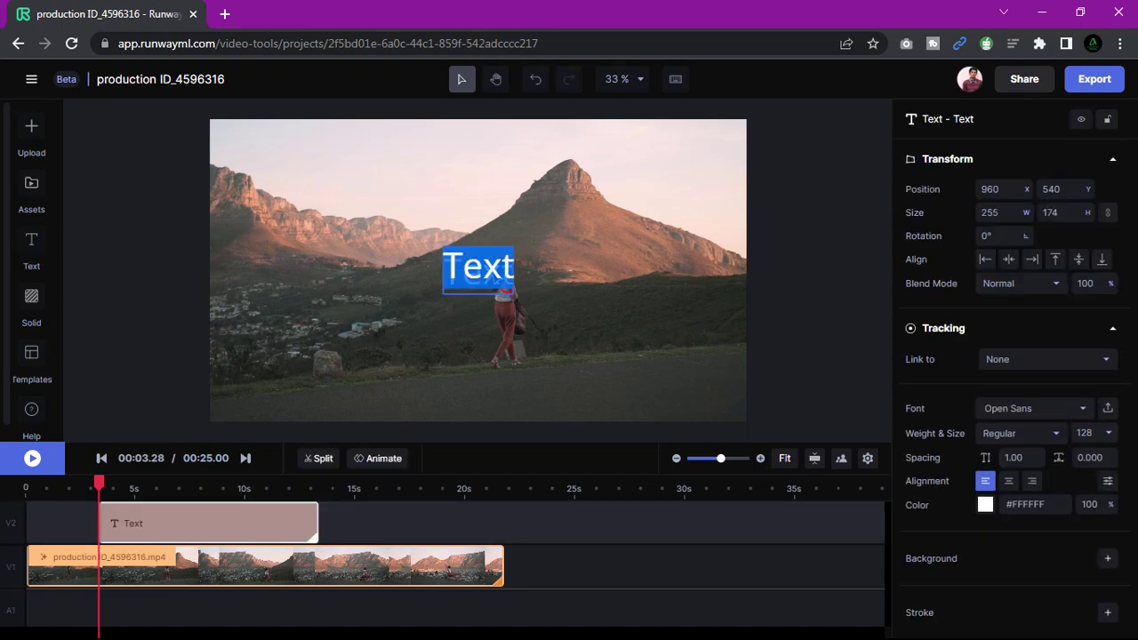
type("S")
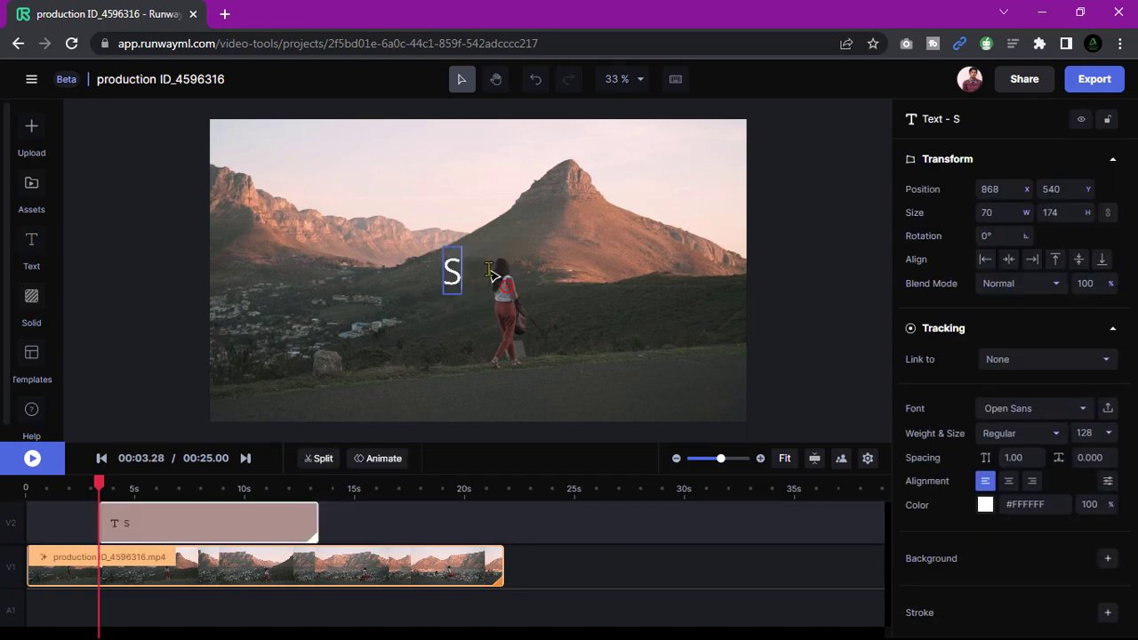
type("UMMER")
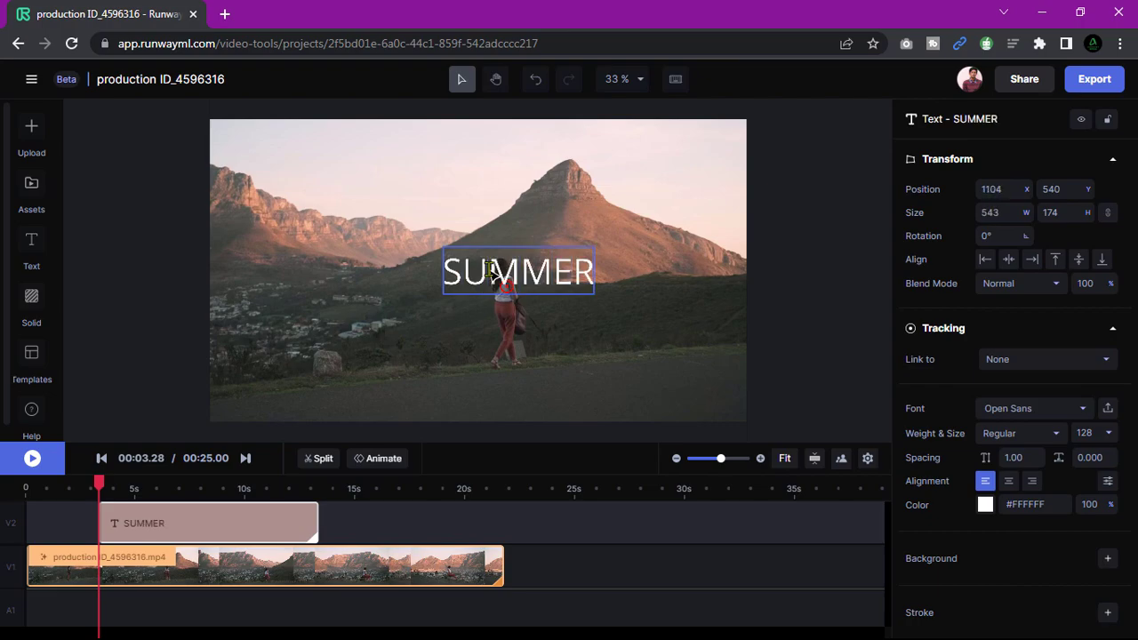
type("TRAVEL")
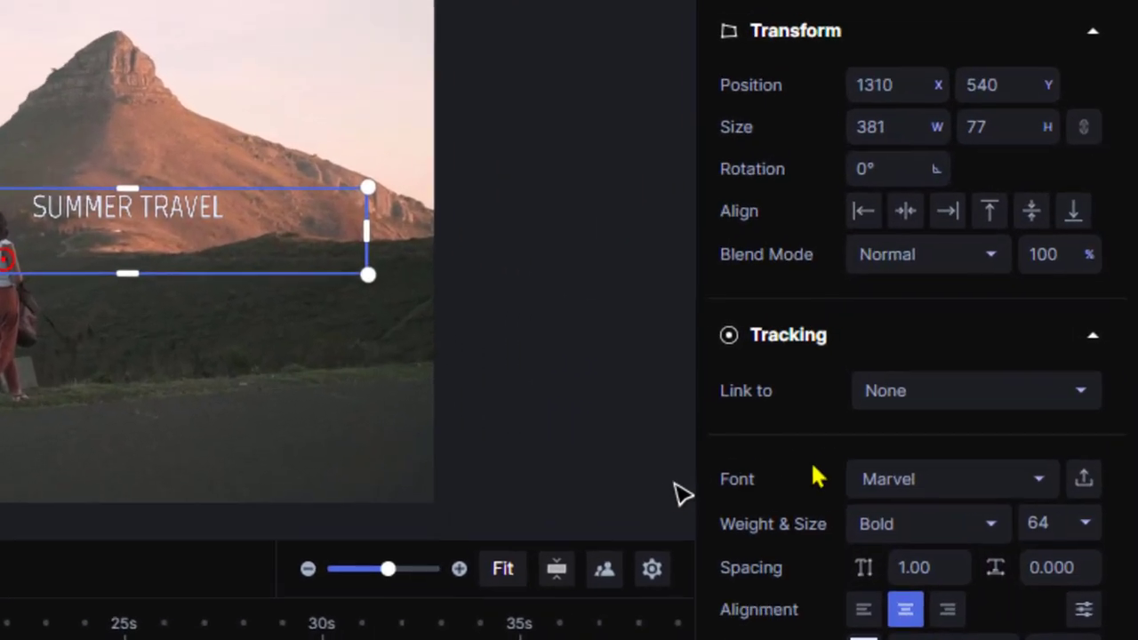
Link the title to the tracked clip, place it beside the woman, and extend it.
left_click(975, 390)
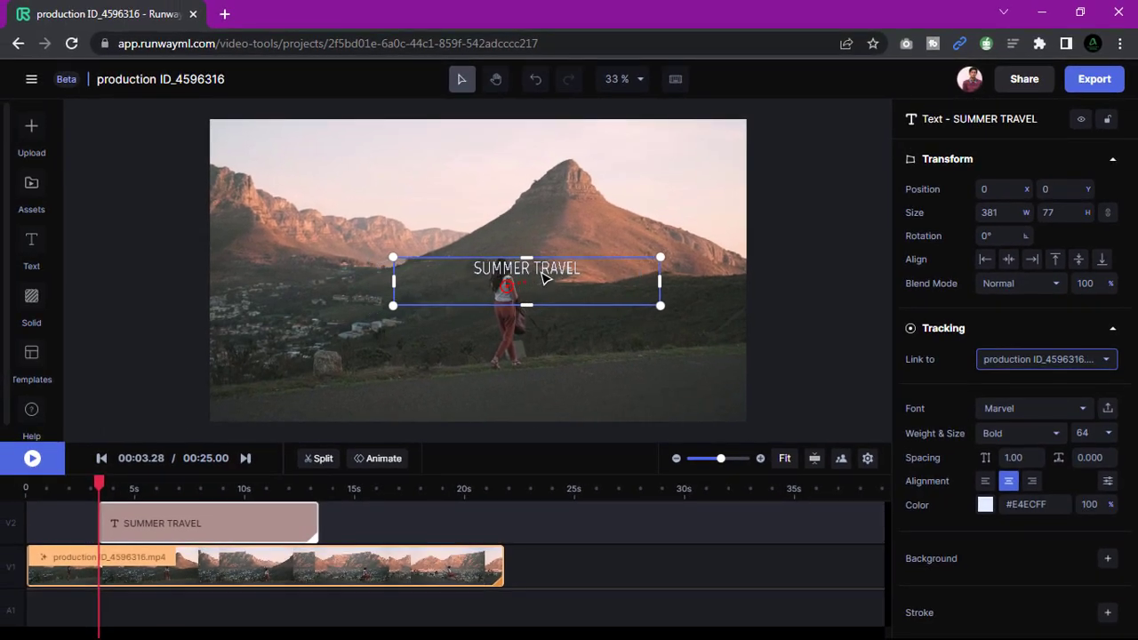
left_click_drag(526, 281, 593, 304)
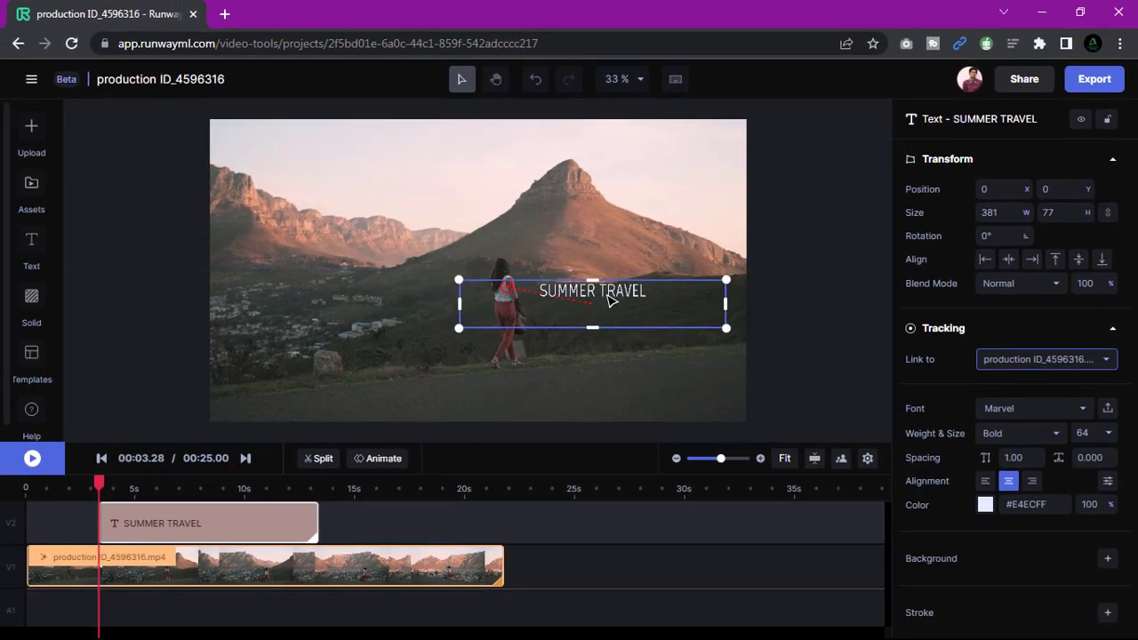
left_click_drag(591, 302, 587, 293)
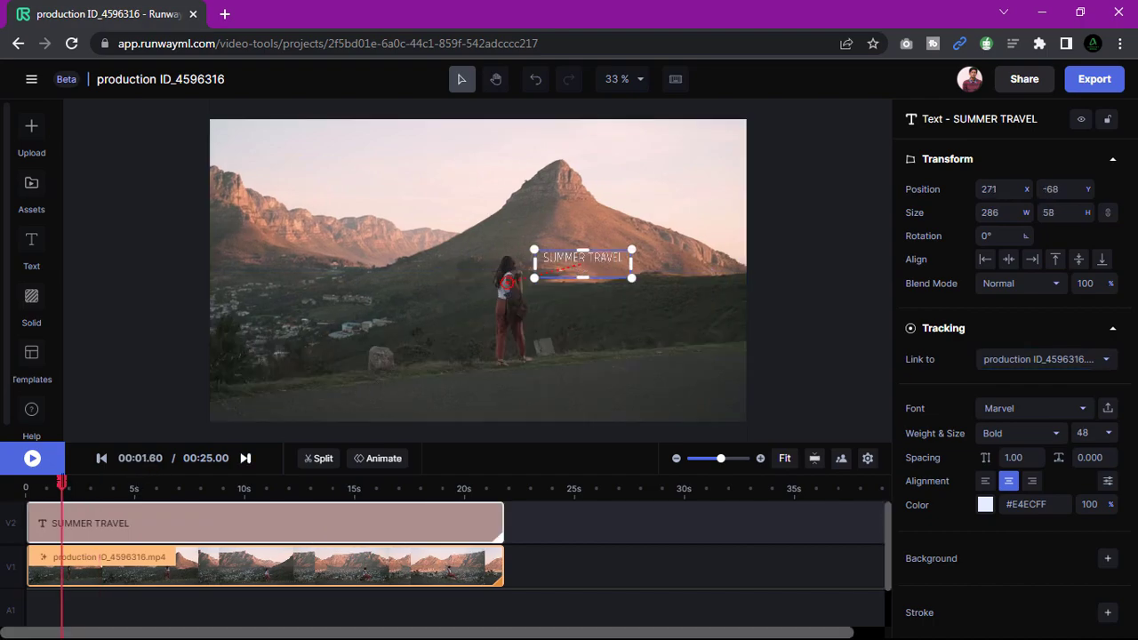
left_click(32, 458)
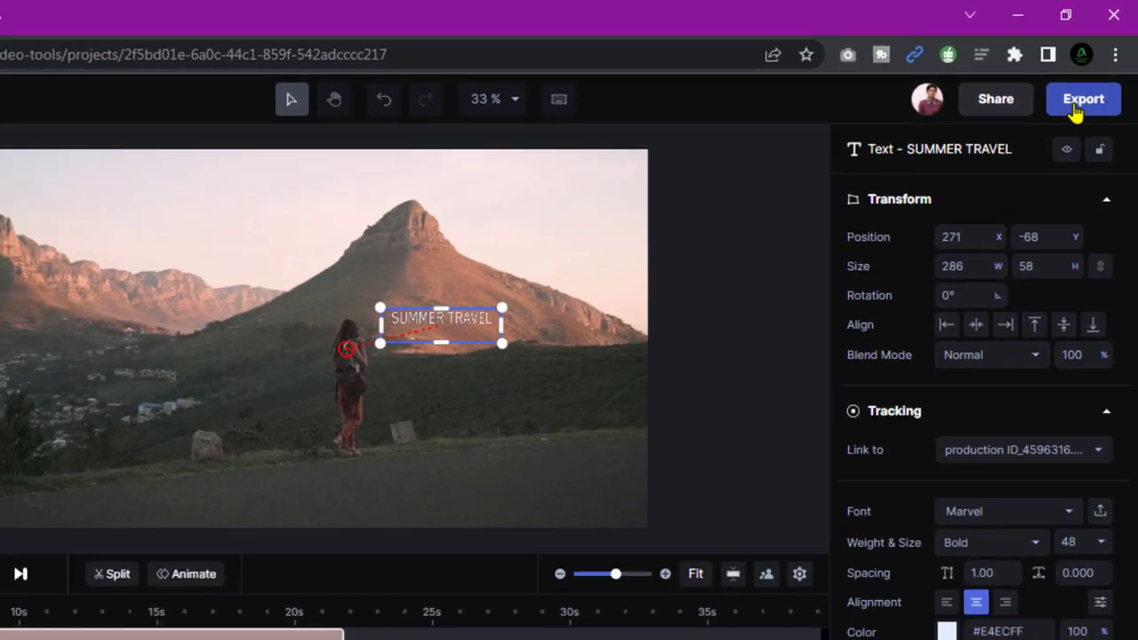
Export the project as a 720p MP4 video.
left_click(1082, 98)
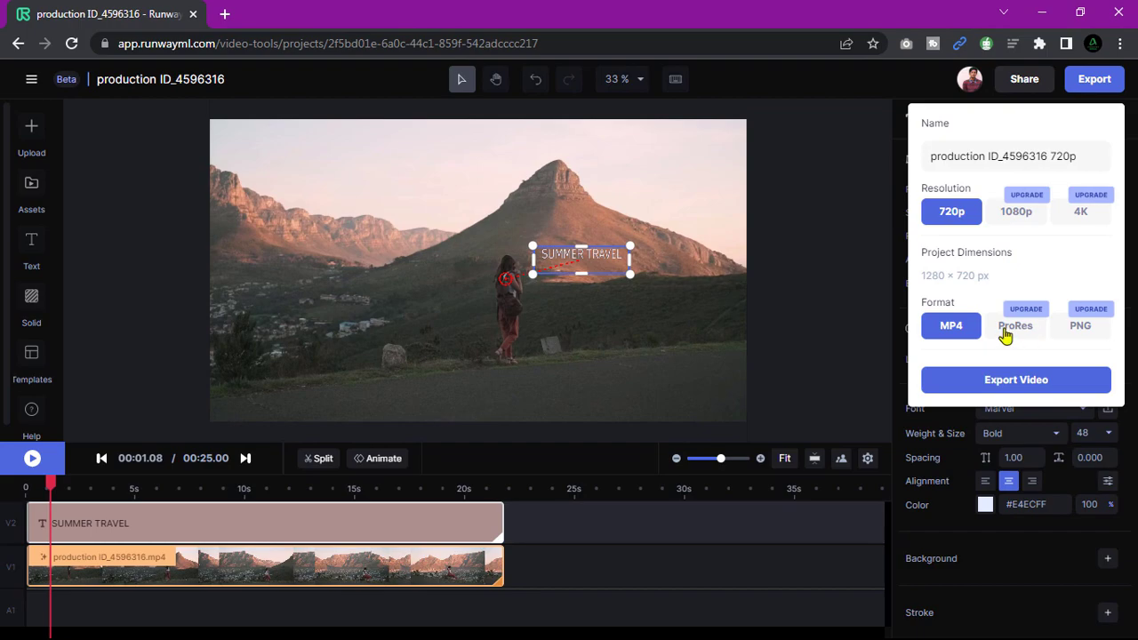
mouse_move(1054, 222)
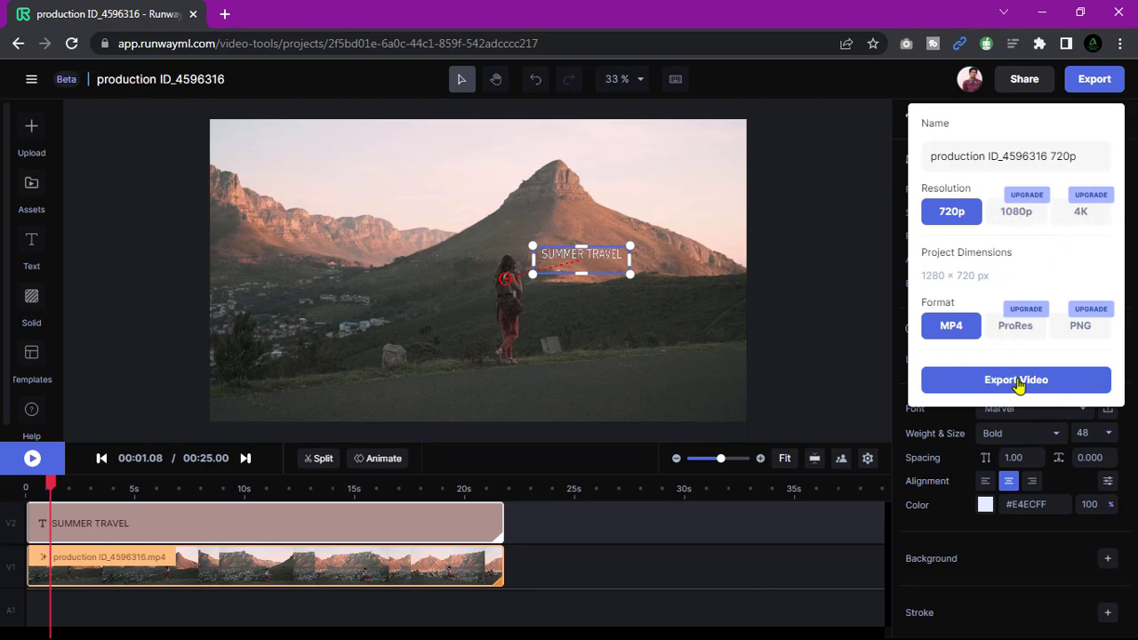
left_click(1015, 379)
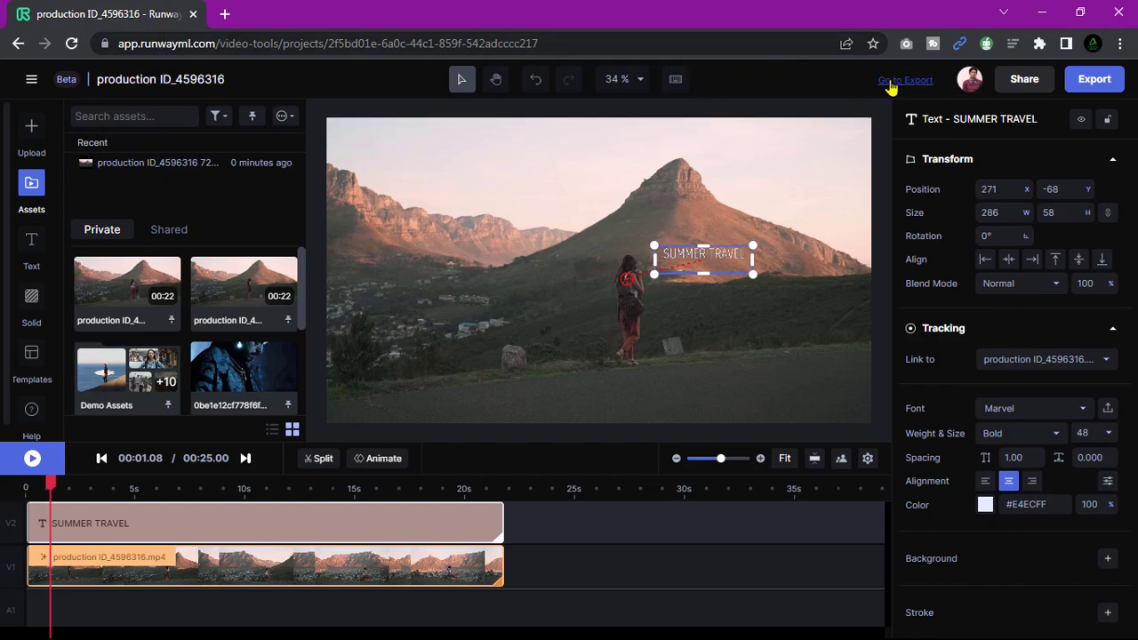
Download the exported 720p production ID_4596316 video into Downloads.
left_click(905, 80)
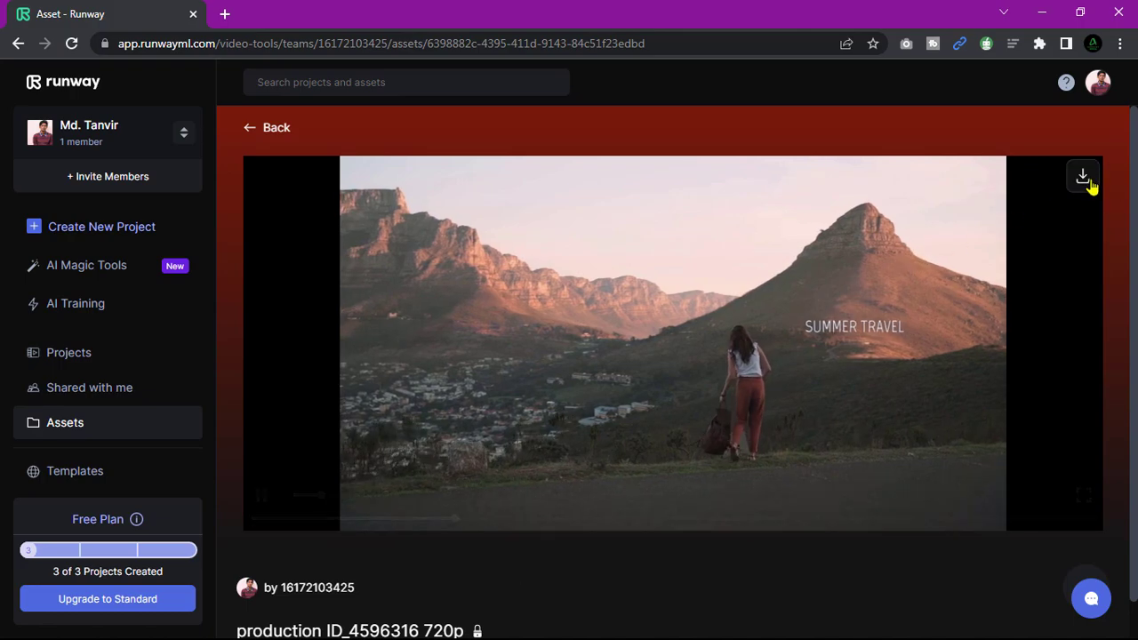
left_click(1082, 177)
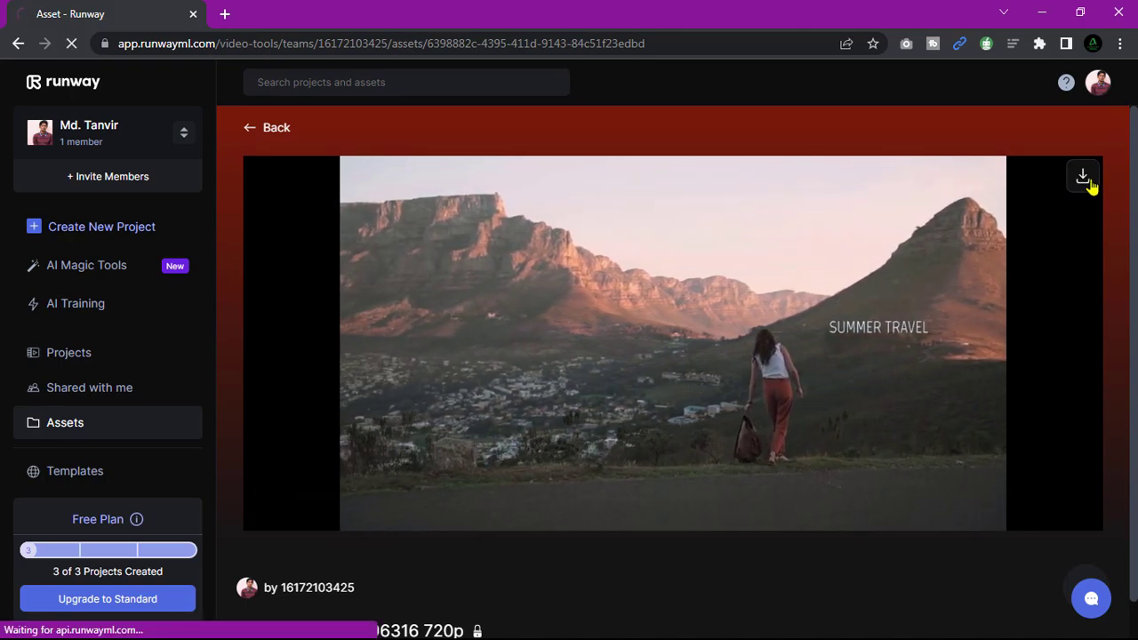
left_click(1083, 176)
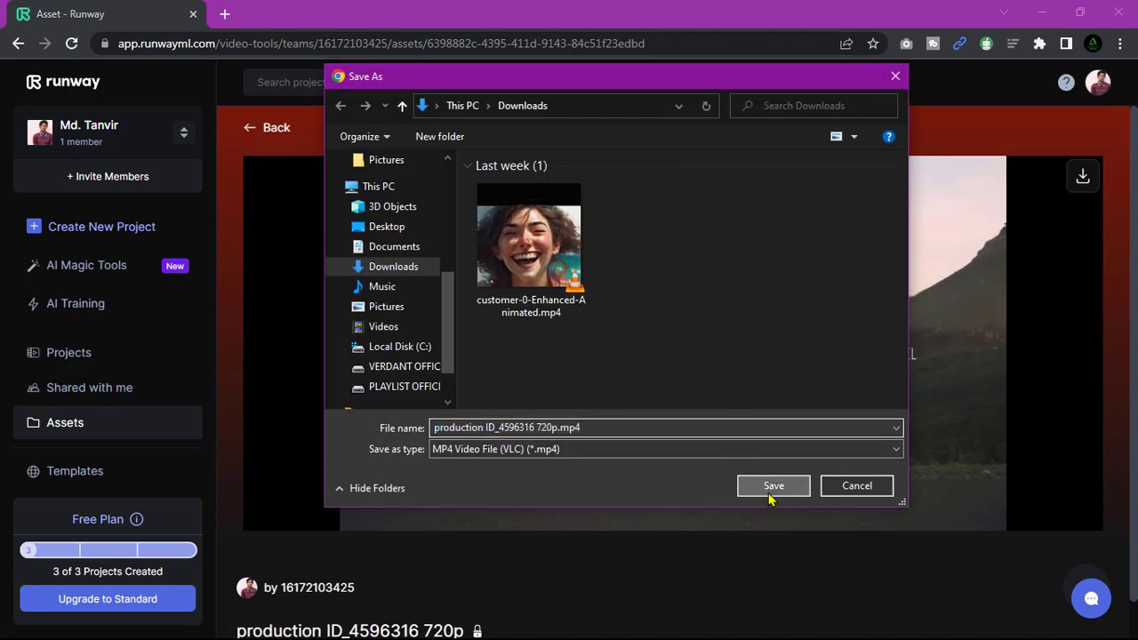
left_click(773, 485)
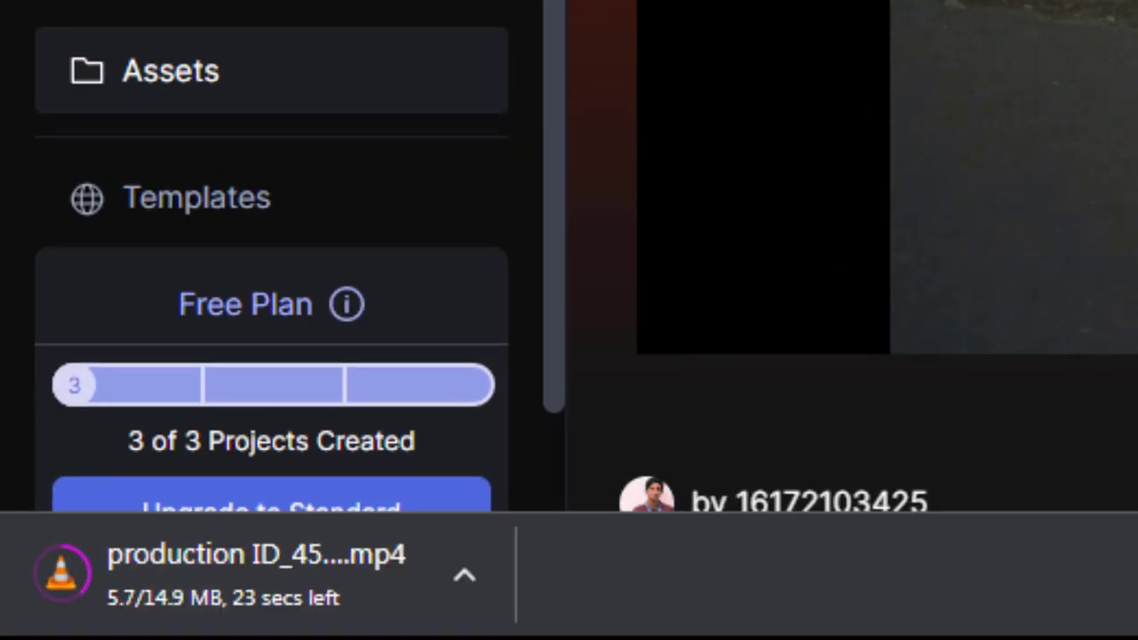